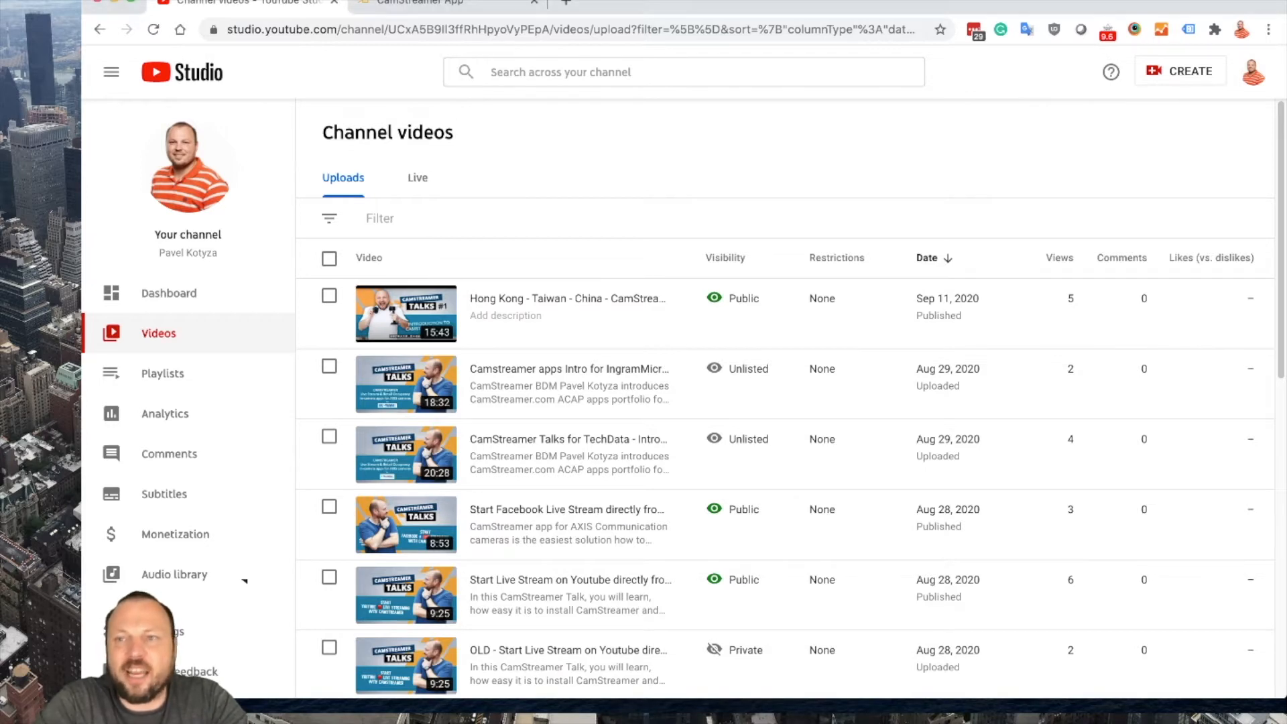
- Go live from the channel videos page to reach the live streaming area
{"action": "left_click", "coordinate": [1180, 71]}
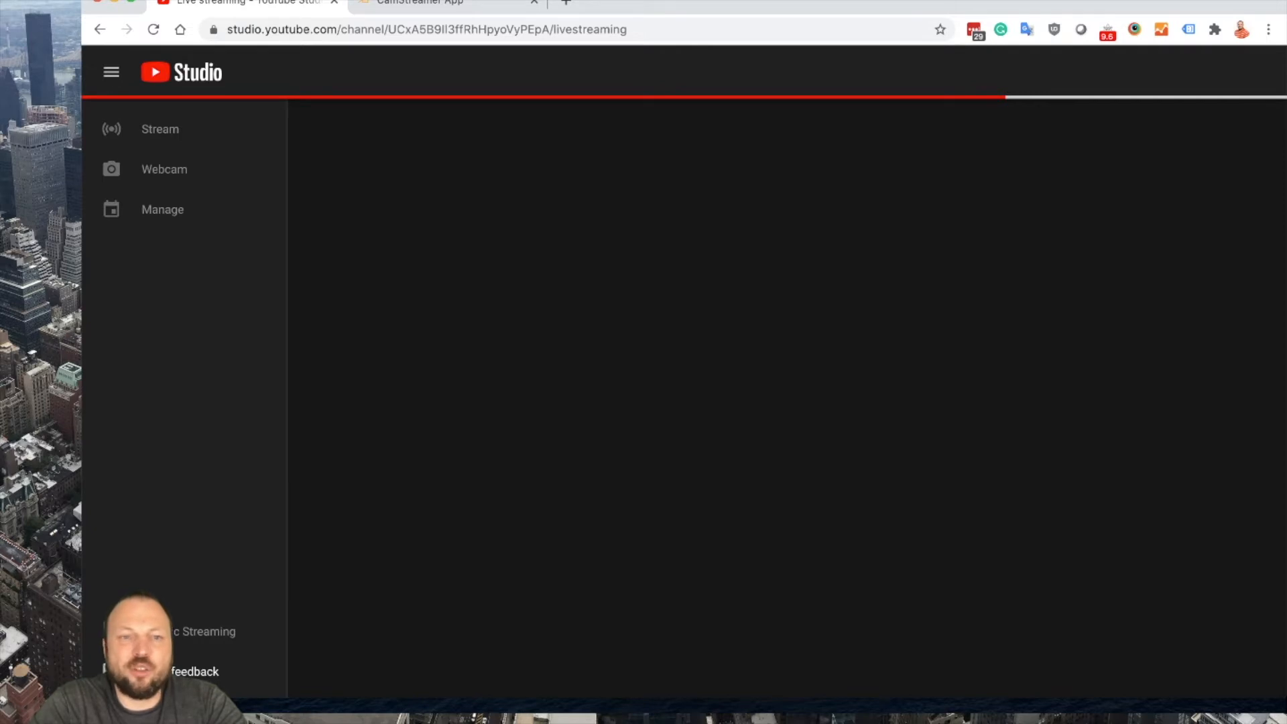
- Set up the stream and copy its key, then move to the CamStreamer platform list
{"action": "left_click", "coordinate": [159, 129]}
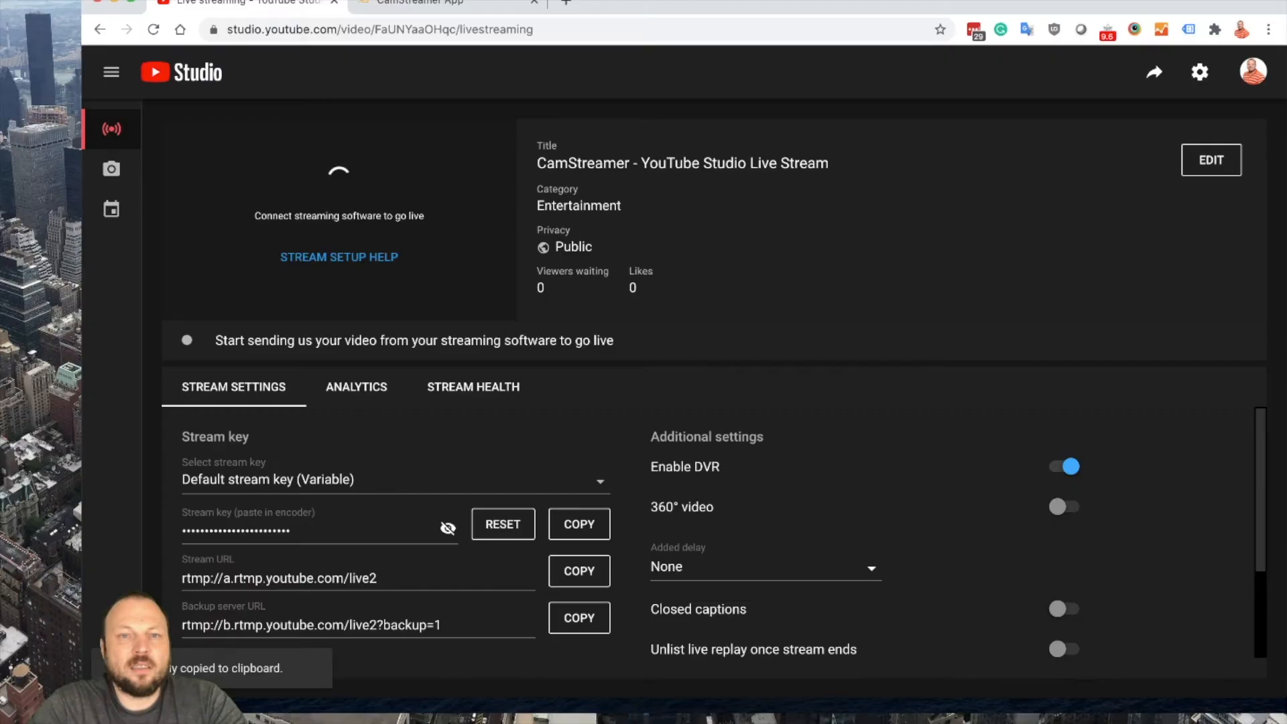
{"action": "left_click", "coordinate": [444, 3]}
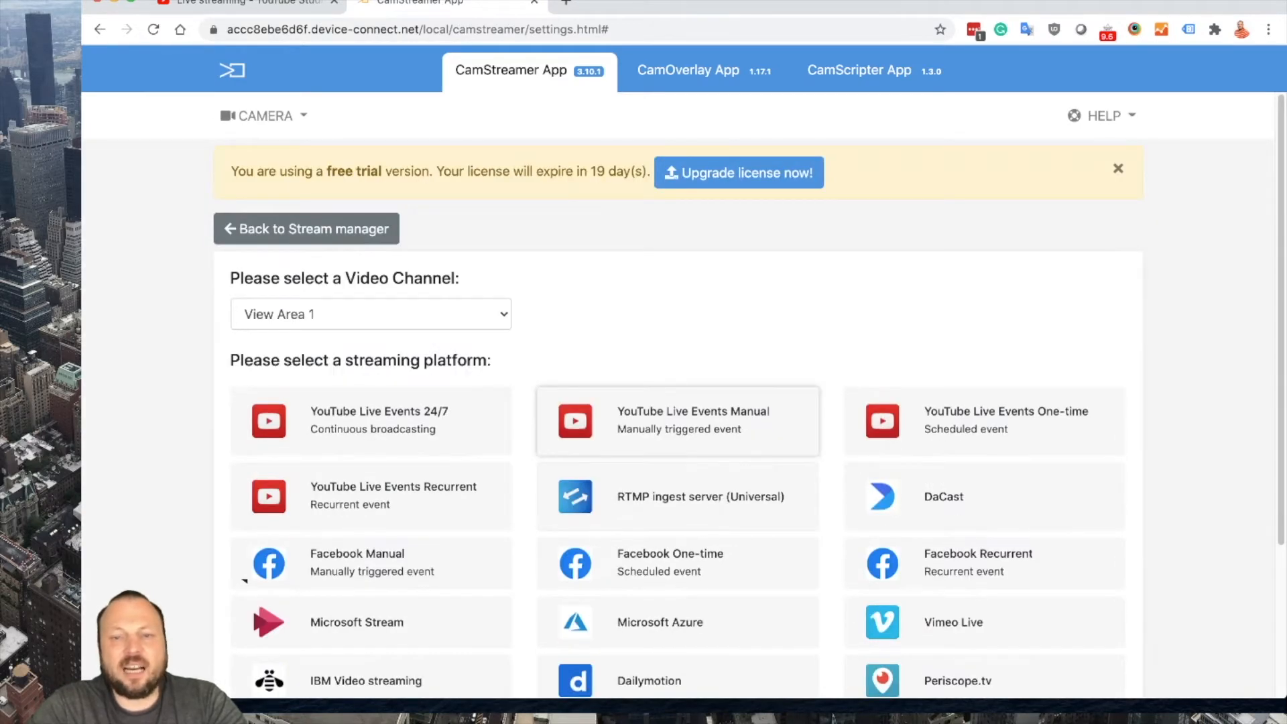
- Create an RTMP ingest server (Universal) stream with the YouTube live2 URL ending in '/'
{"action": "left_click", "coordinate": [676, 496]}
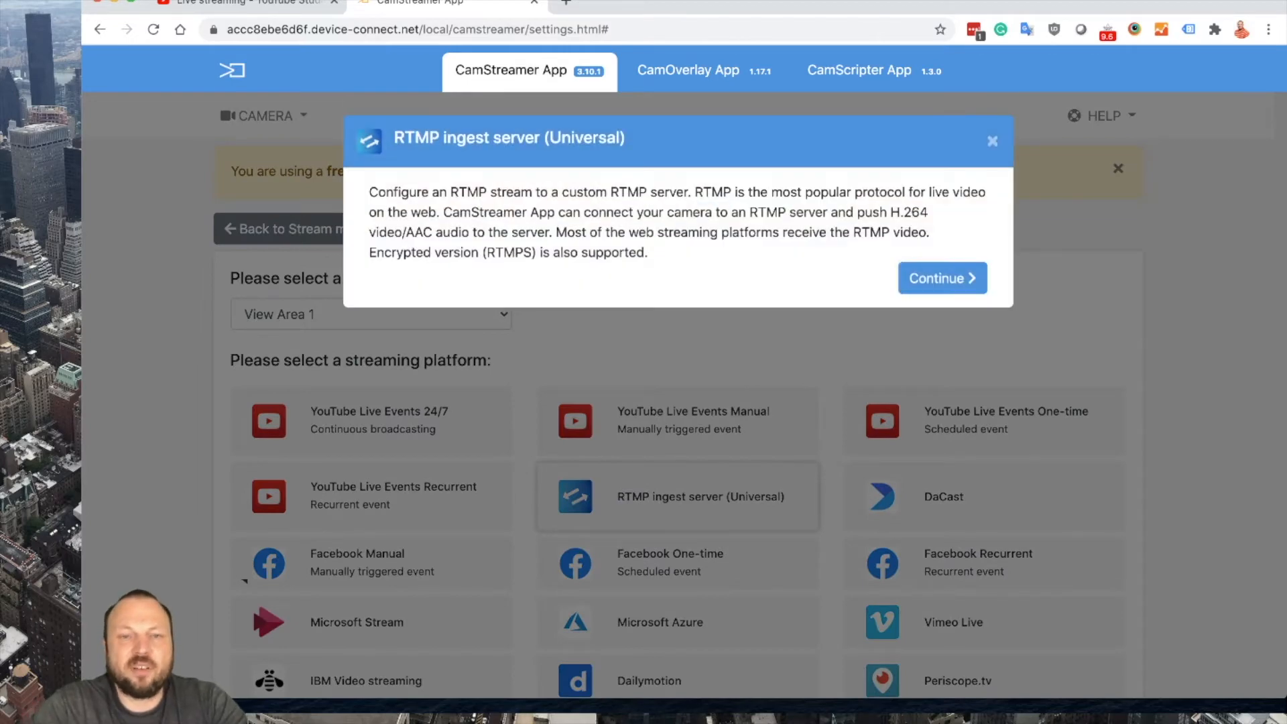
{"action": "left_click", "coordinate": [941, 278]}
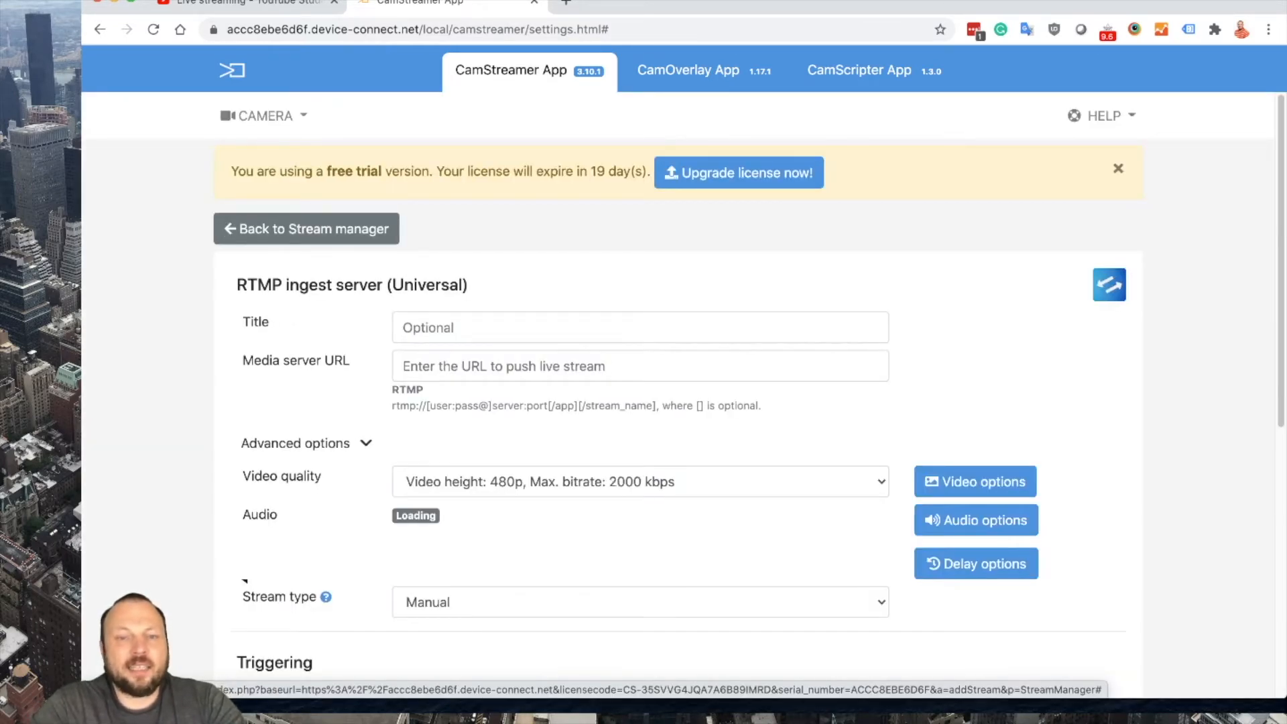
{"action": "left_click", "coordinate": [640, 365]}
{"action": "type", "text": "rtmp://a.rtmp.youtube.com/live2"}
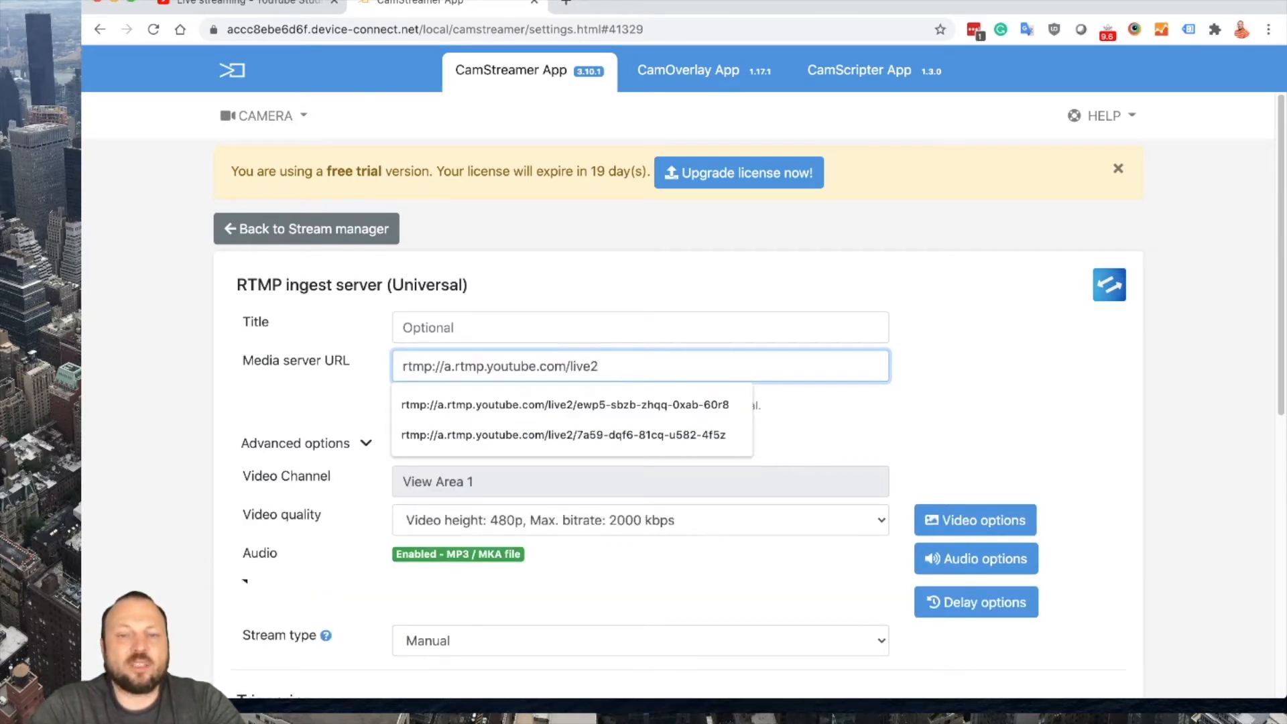
{"action": "type", "text": "/"}
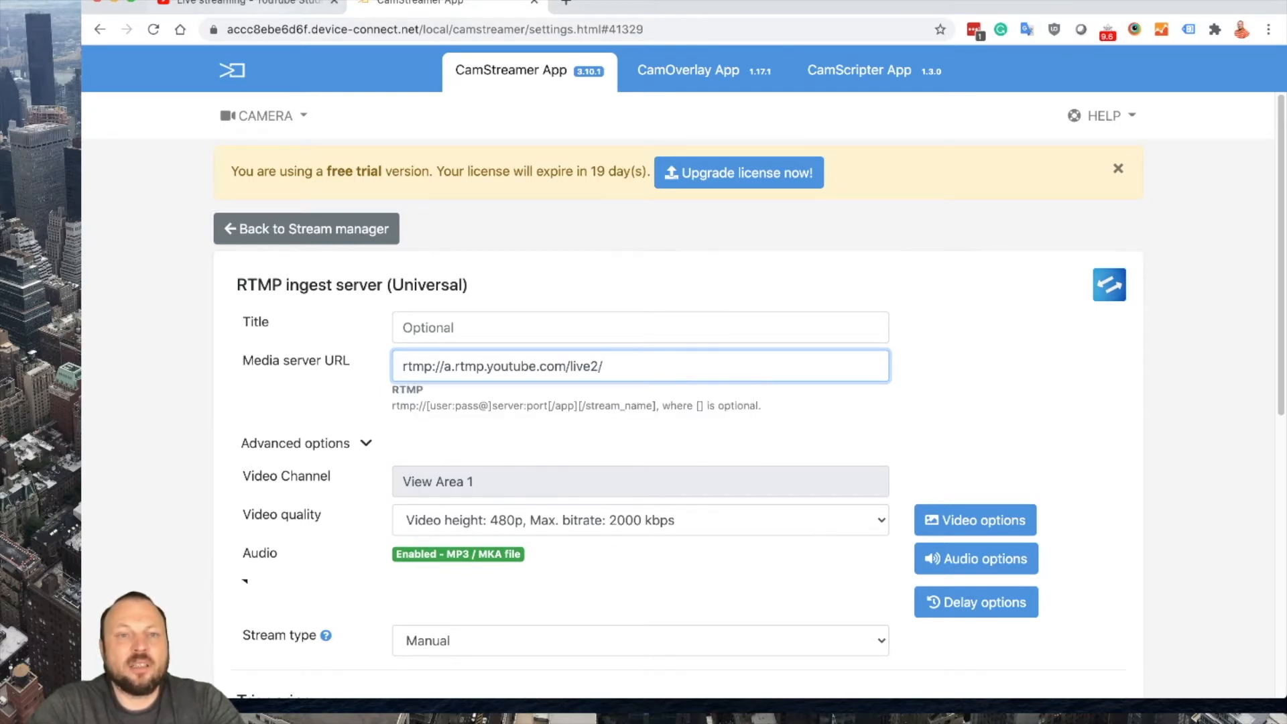
{"action": "left_click", "coordinate": [247, 3]}
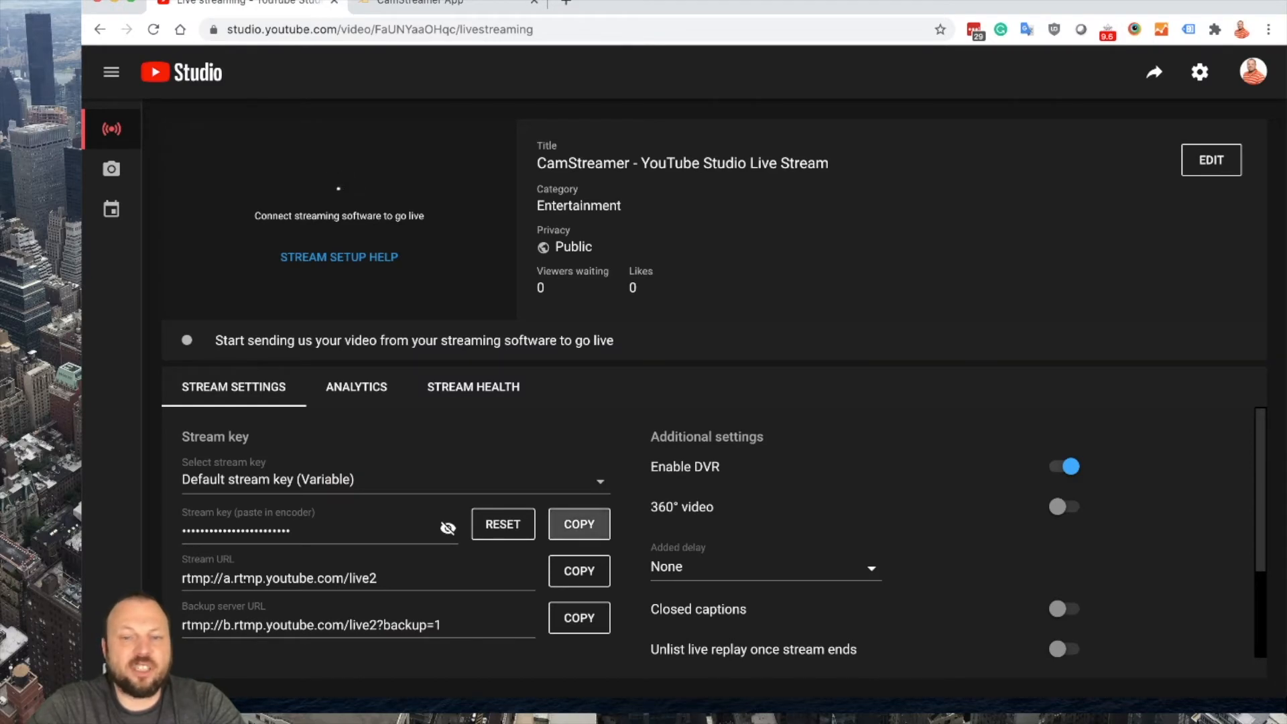
- Copy the YouTube stream key and append it to the media server URL
{"action": "left_click", "coordinate": [448, 3]}
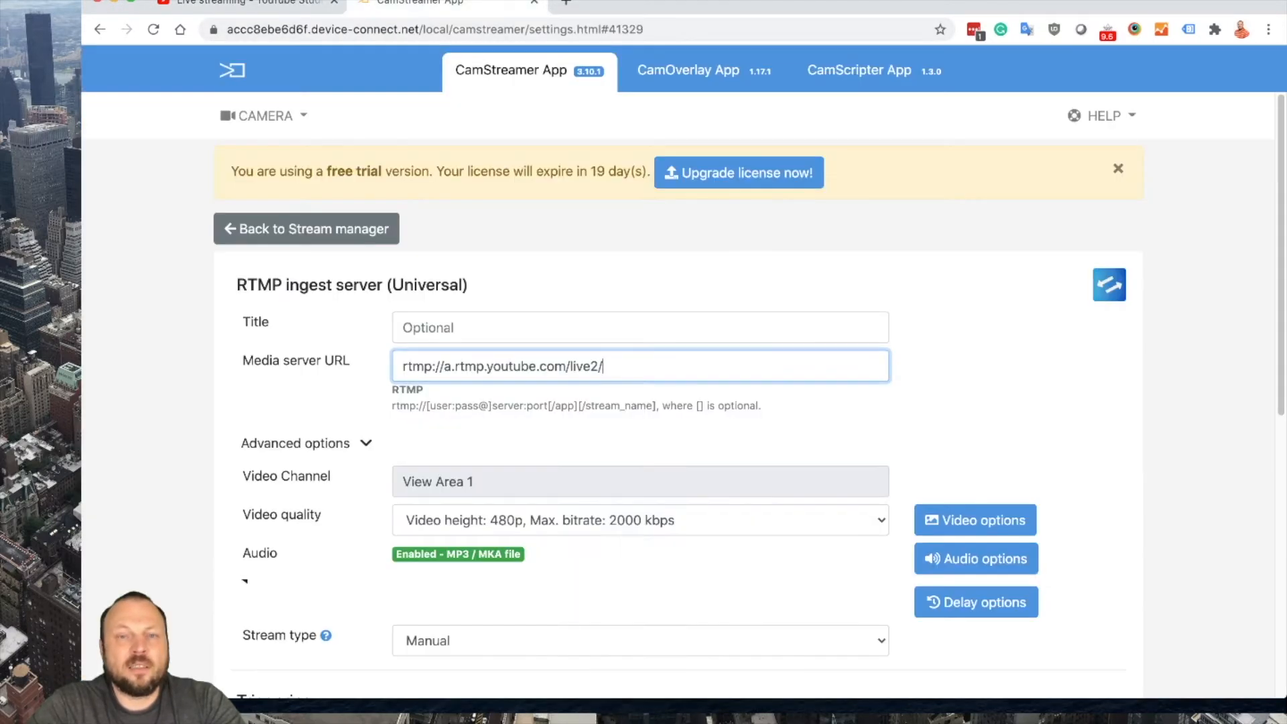
{"action": "left_click", "coordinate": [641, 366]}
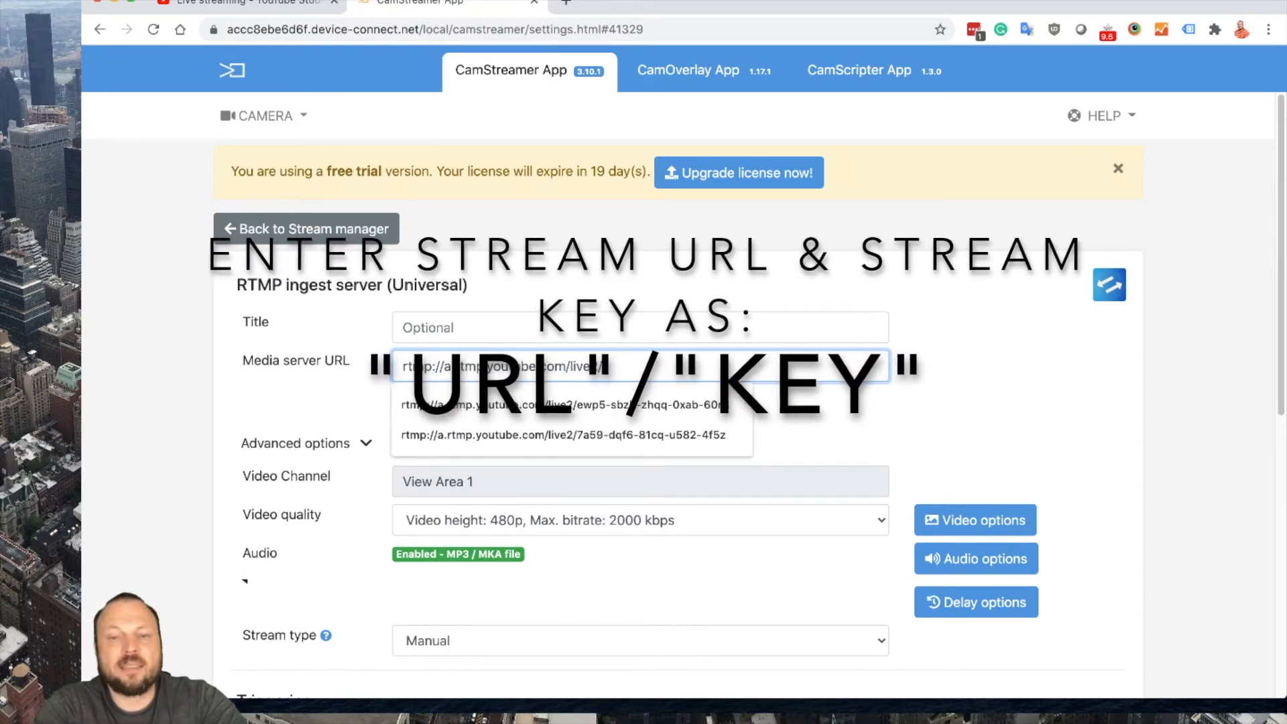
{"action": "left_click", "coordinate": [558, 405]}
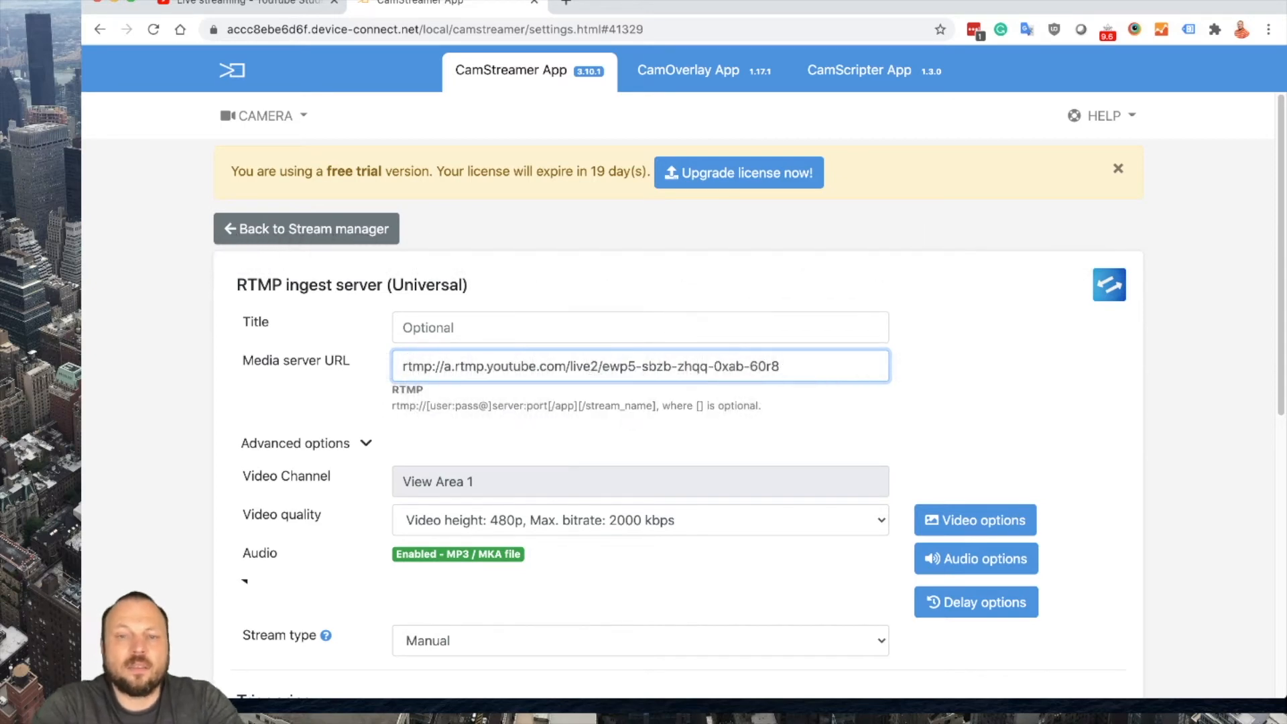
{"action": "scroll", "scroll_direction": "down", "scroll_amount": 3}
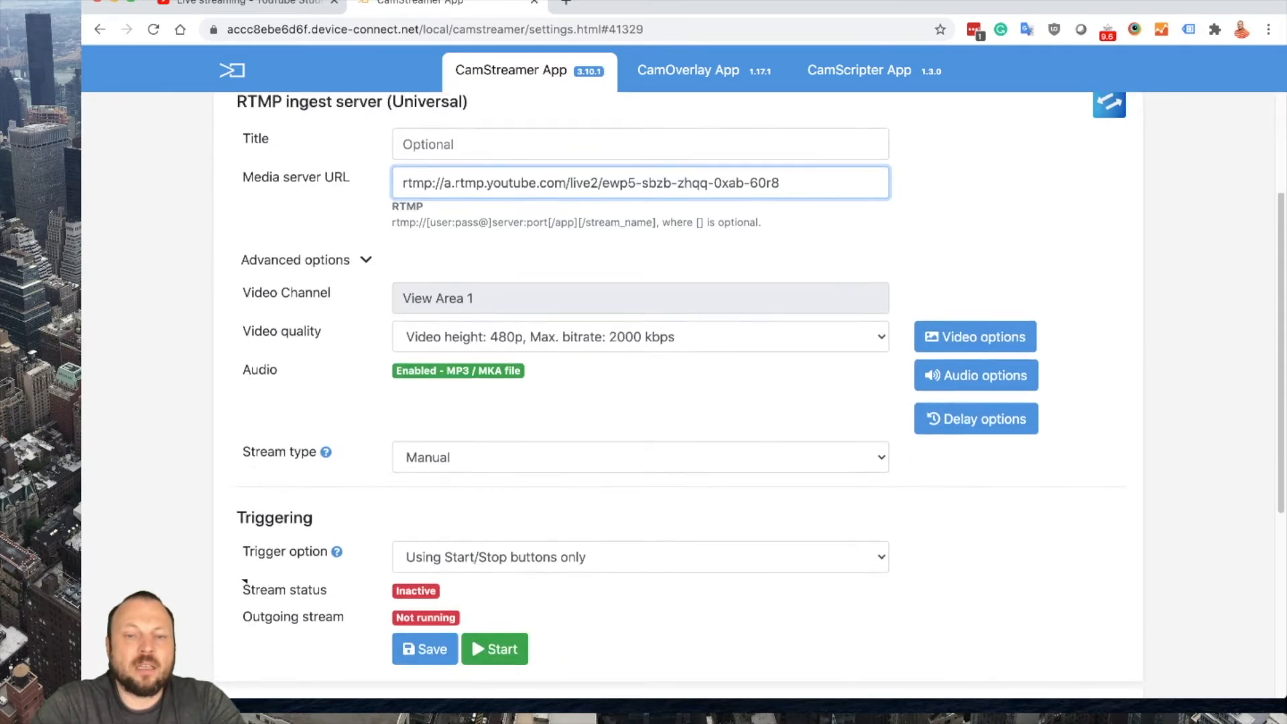
- Choose video height 1080p at max bitrate 3750 kbps and save the stream
{"action": "left_click", "coordinate": [641, 336]}
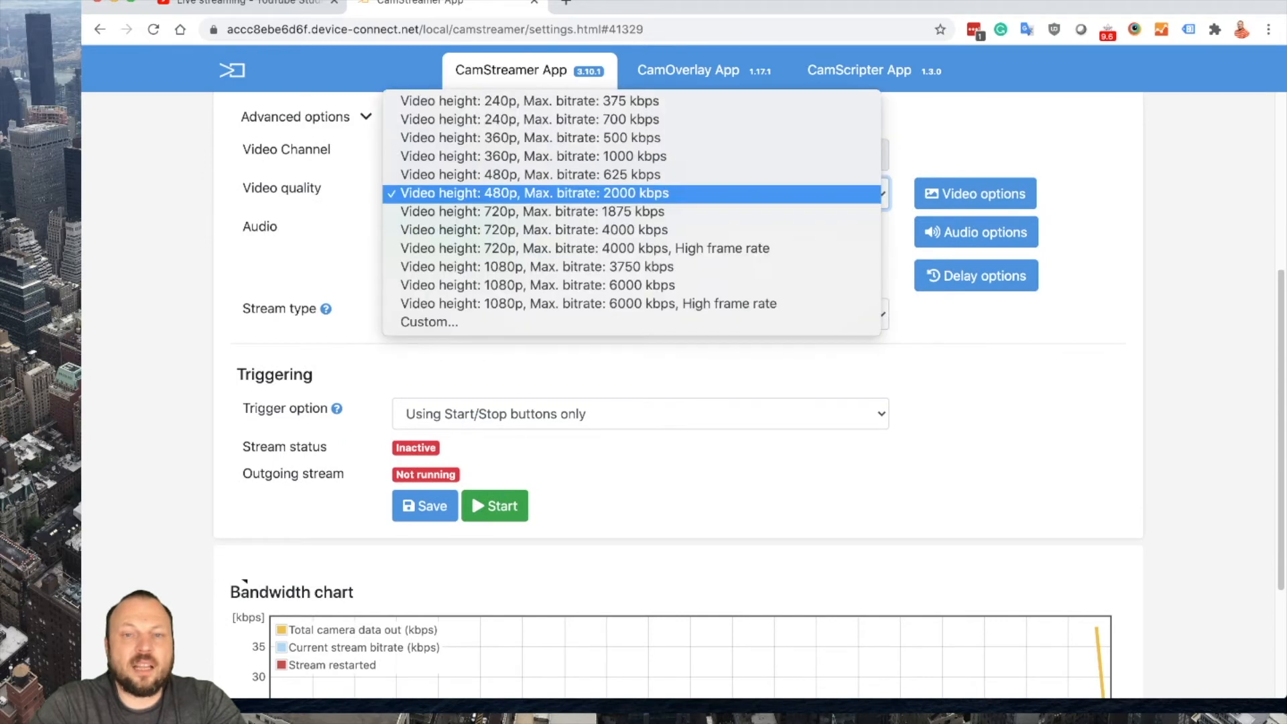
{"action": "left_click", "coordinate": [537, 266]}
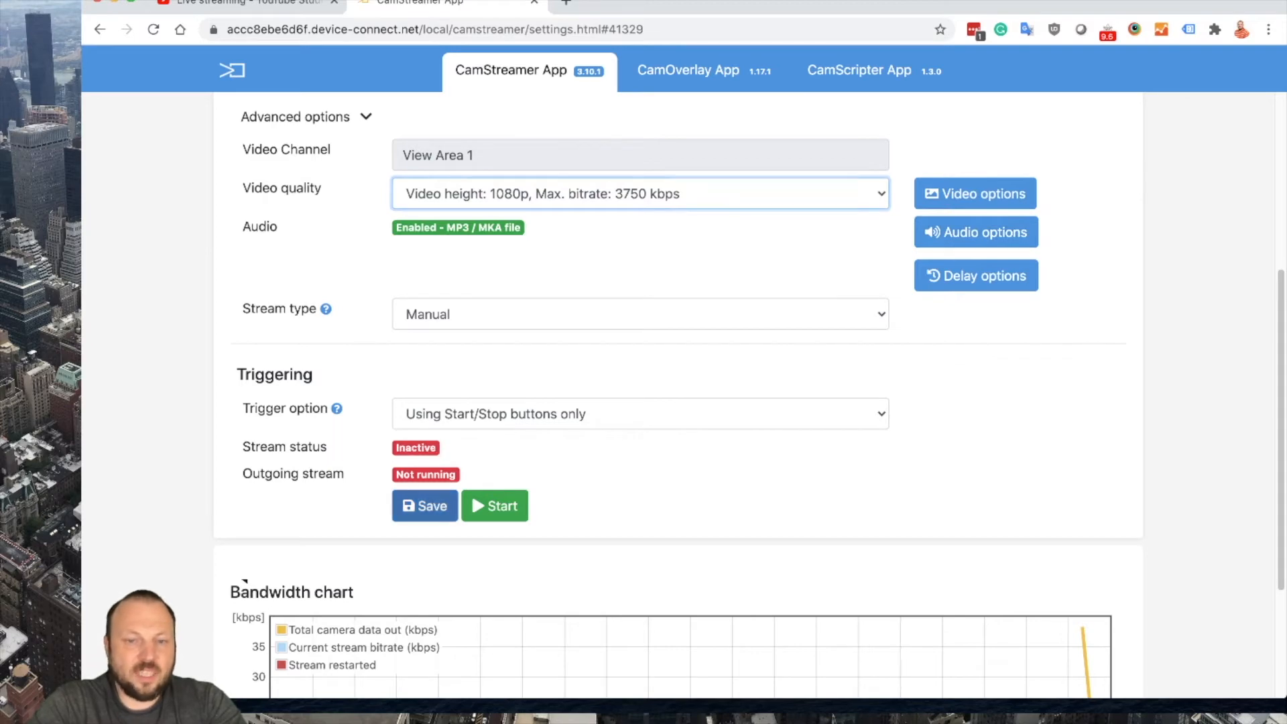
{"action": "left_click", "coordinate": [426, 506]}
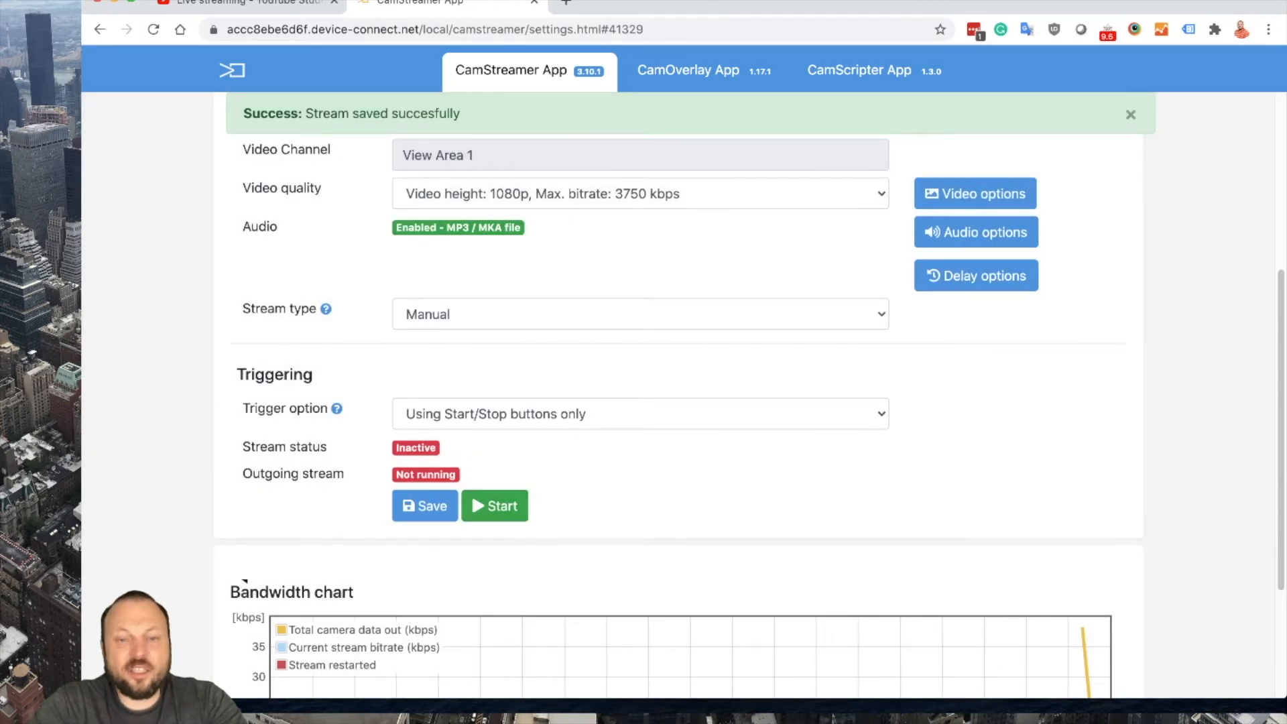
{"action": "left_click", "coordinate": [247, 3]}
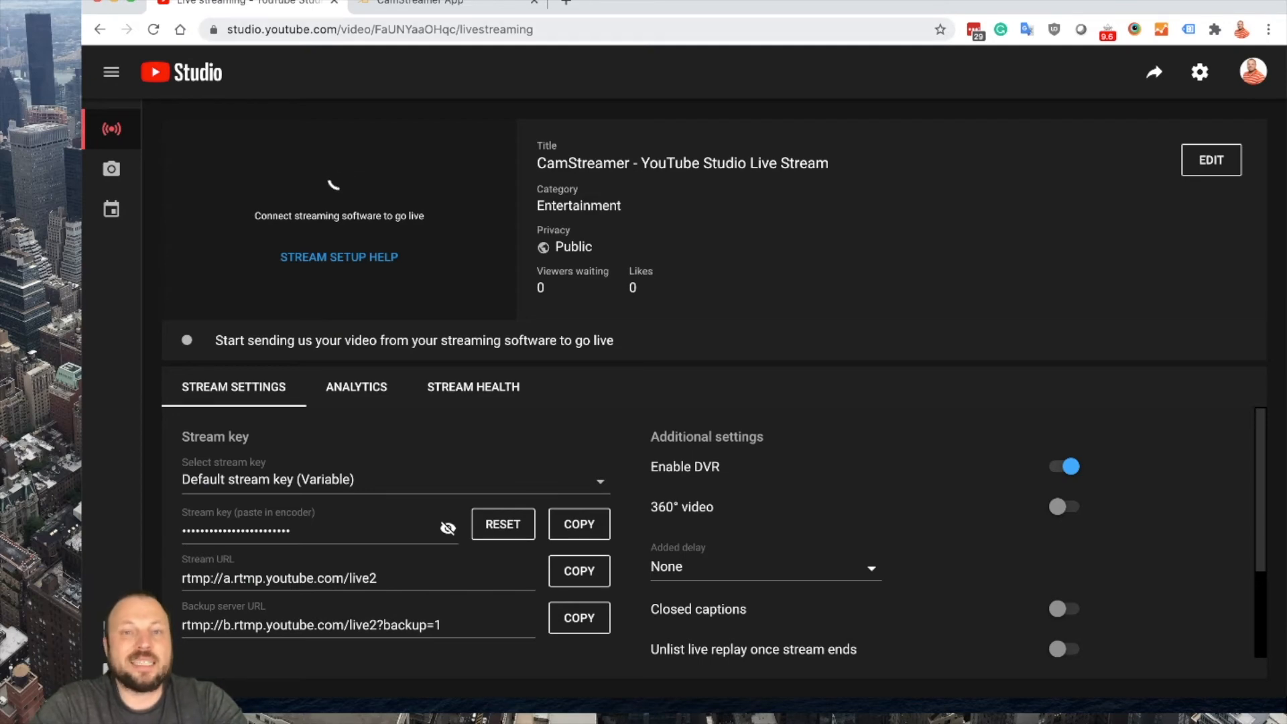
- Start the saved stream so it becomes Active and return to YouTube Studio
{"action": "left_click", "coordinate": [448, 2]}
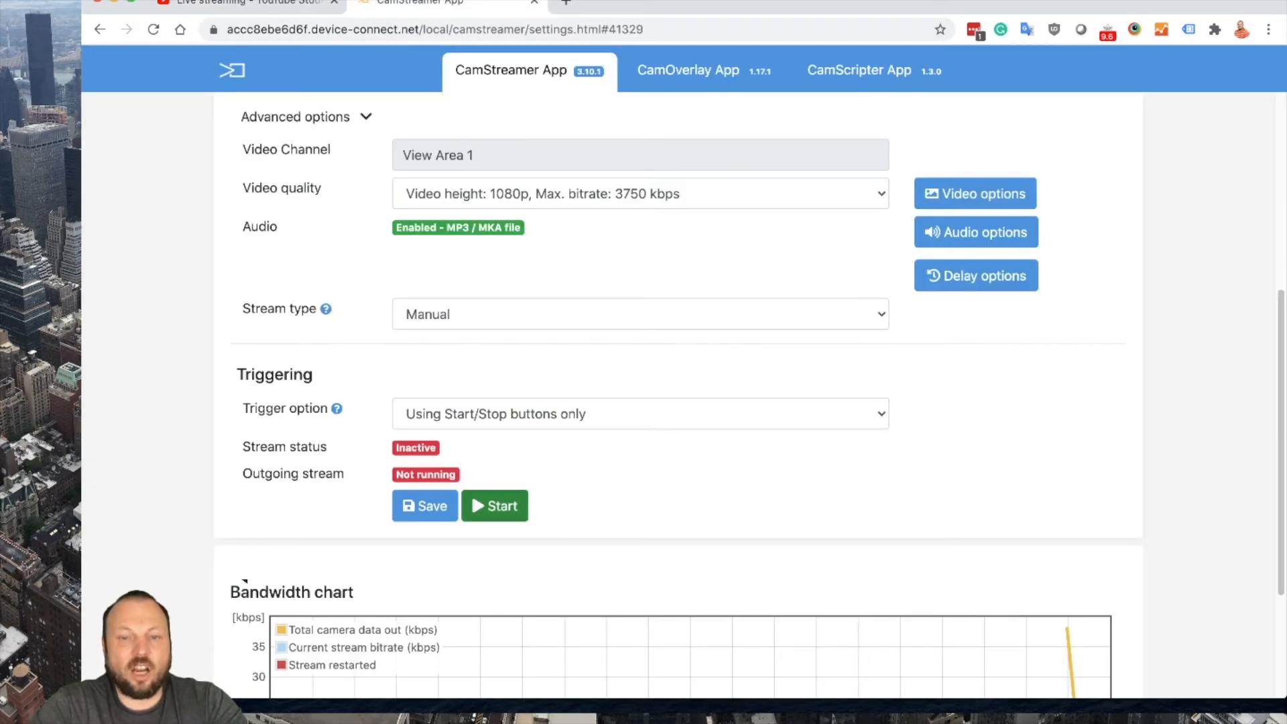
{"action": "left_click", "coordinate": [494, 506]}
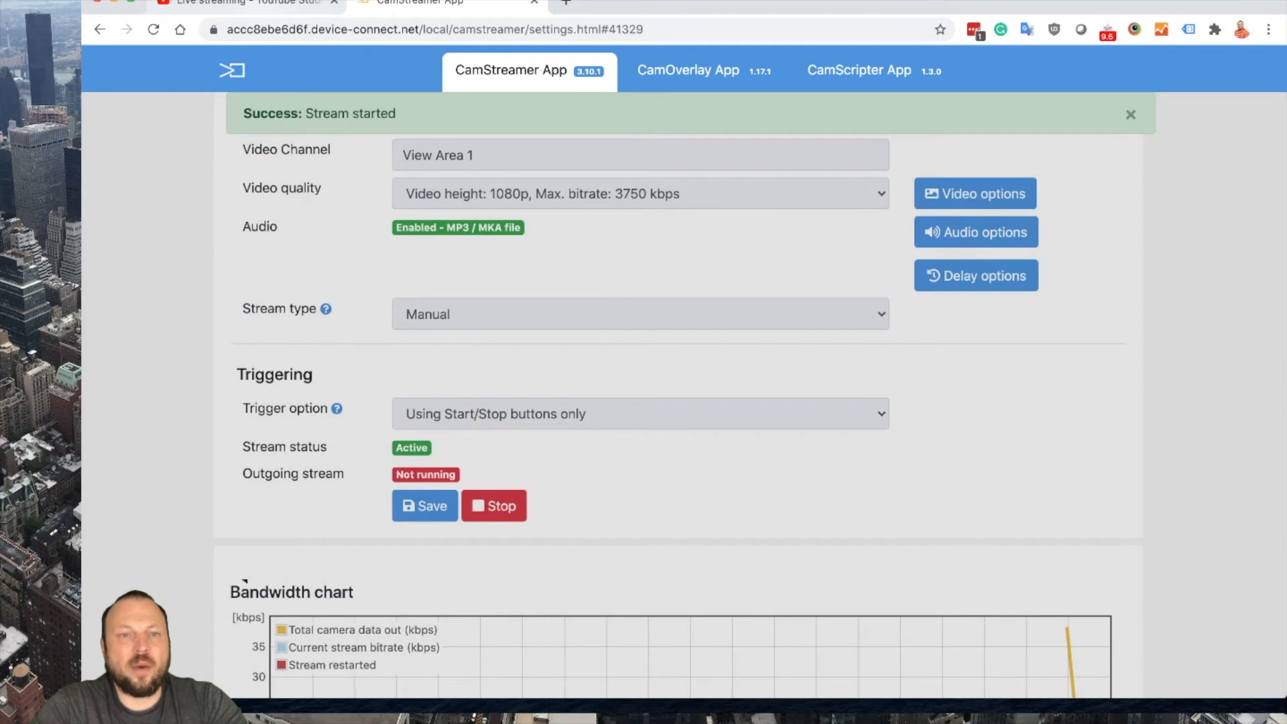
{"action": "left_click", "coordinate": [247, 2]}
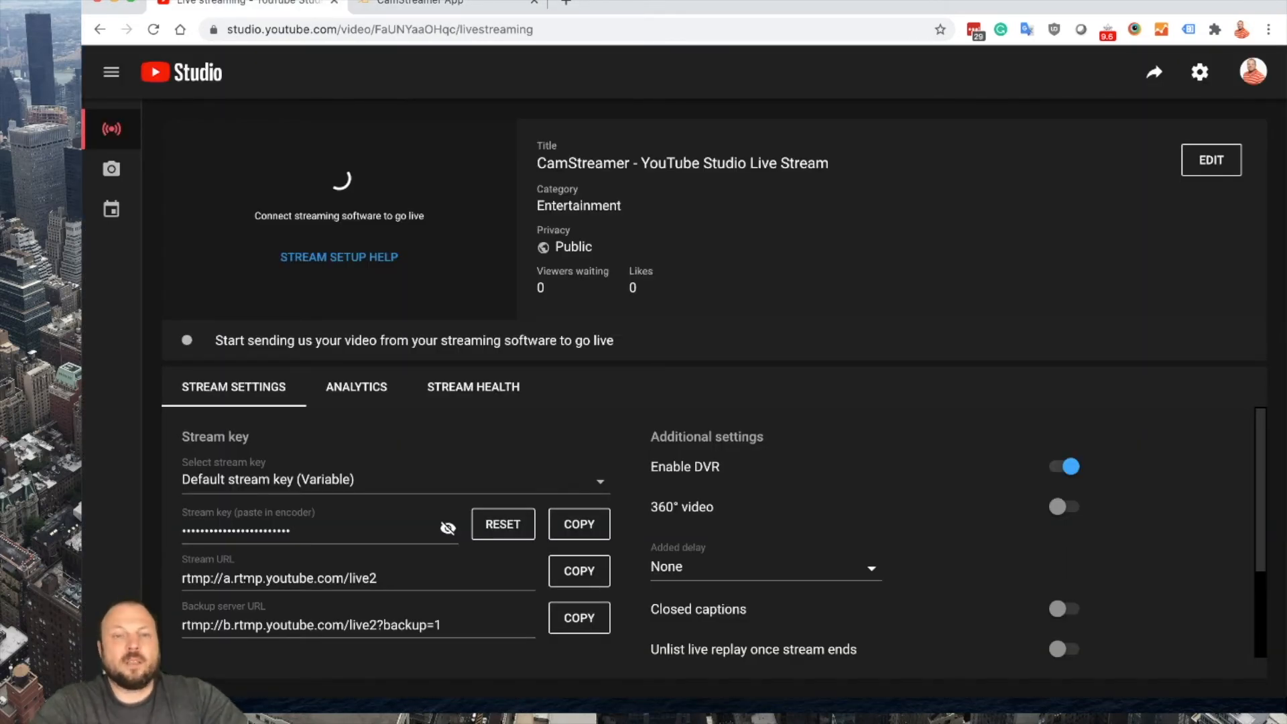
- Confirm the broadcast shows LIVE with excellent connection and bring up the preview player
{"action": "left_click", "coordinate": [357, 386]}
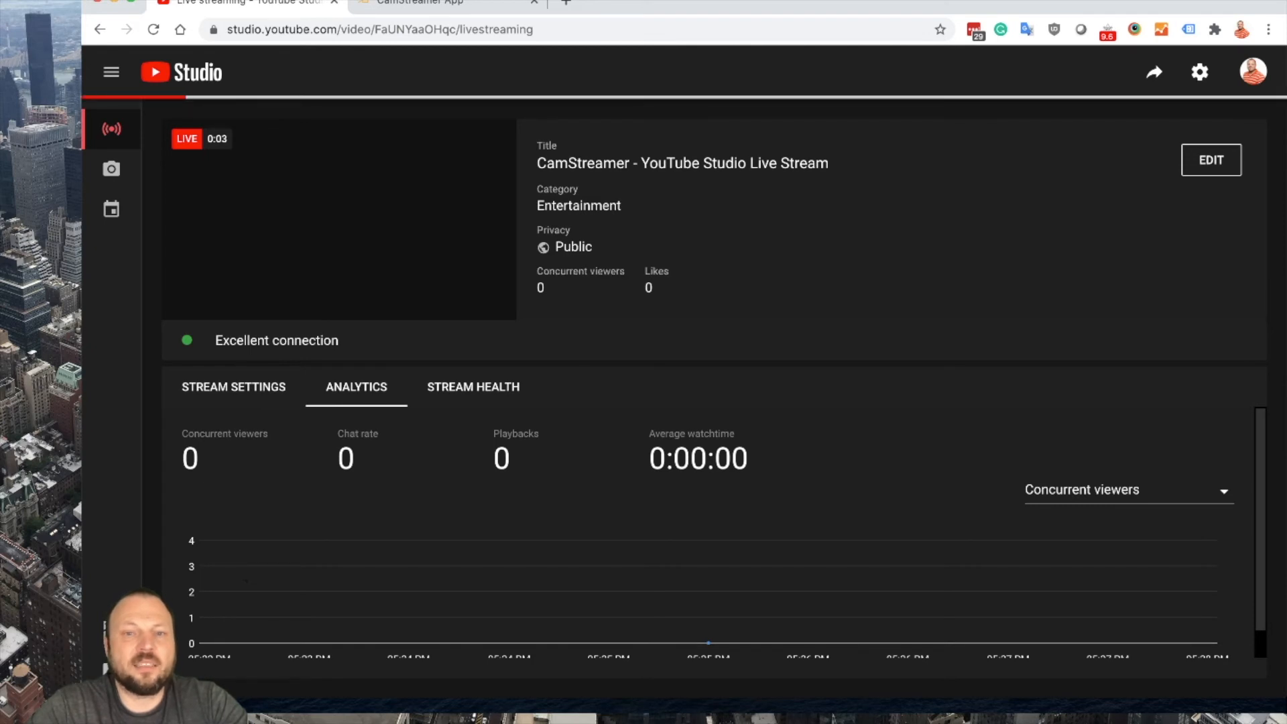
{"action": "left_click", "coordinate": [337, 218]}
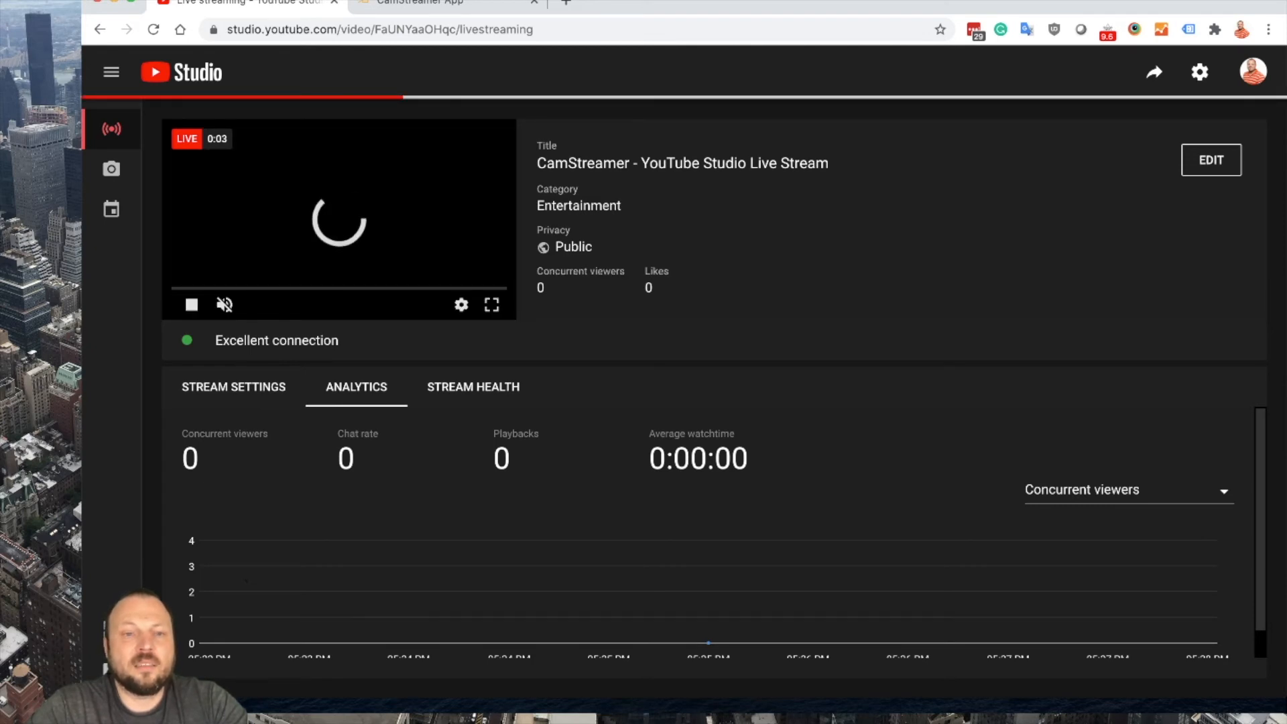